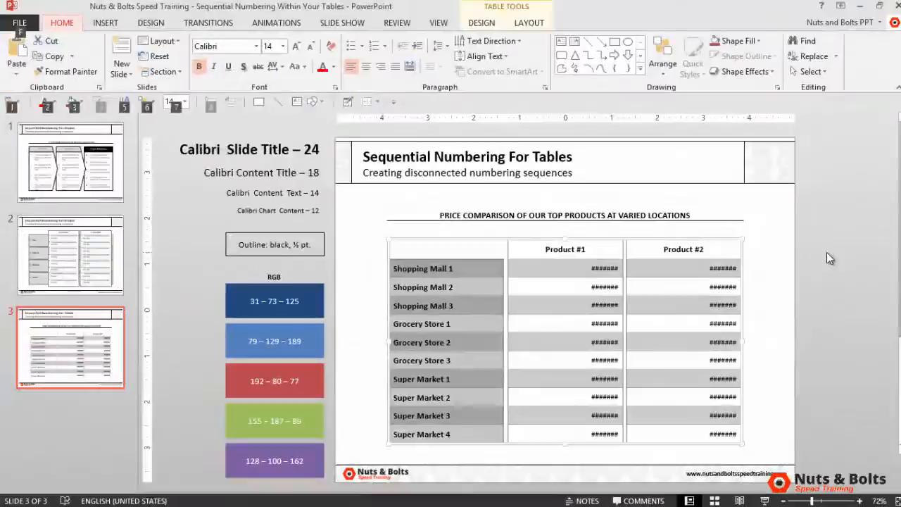
Step: Widen columns D and E and paste the ten store locations starting at cell D5
{"action": "left_click", "coordinate": [371, 45]}
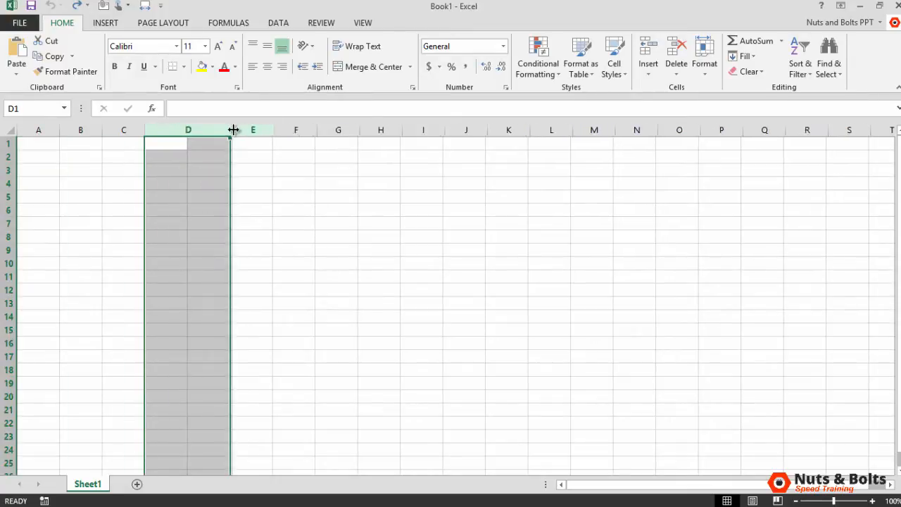
{"action": "left_click_drag", "start_coordinate": [232, 130], "coordinate": [299, 130]}
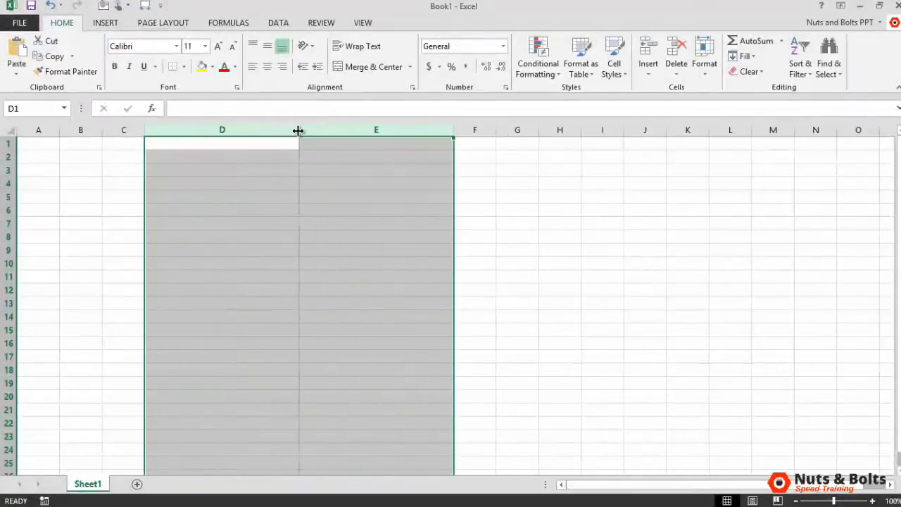
{"action": "left_click", "coordinate": [236, 198]}
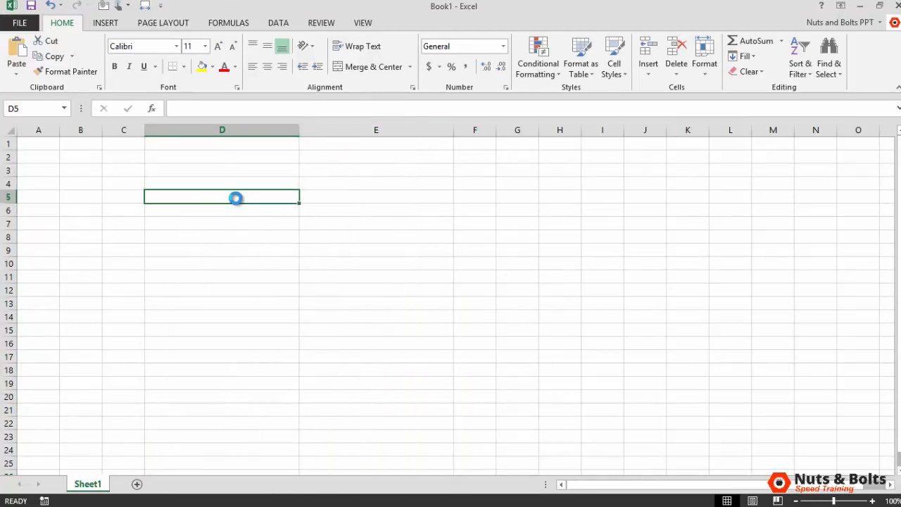
{"action": "key", "text": "ctrl+v"}
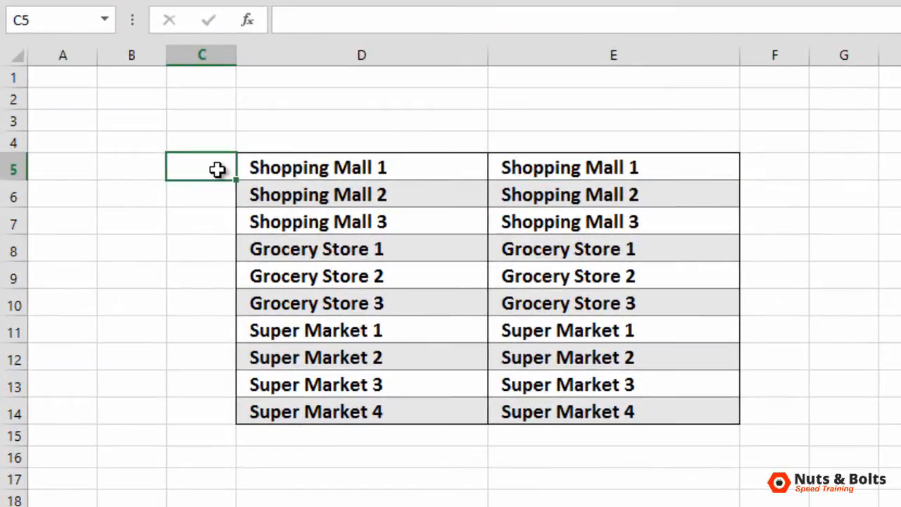
Step: Number column C 1 through 10 by entering 1 in C5 and filling C6:C14 with =C5+1
{"action": "type", "text": "1"}
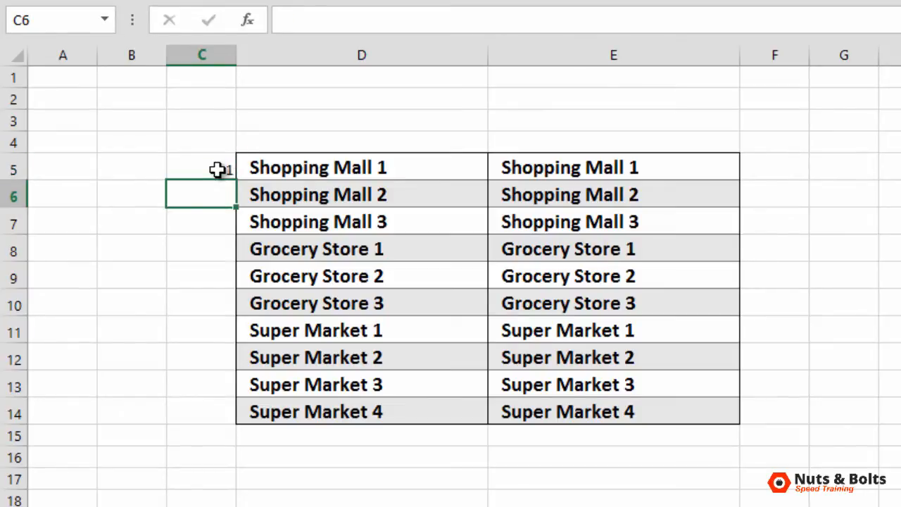
{"action": "left_click_drag", "start_coordinate": [202, 194], "coordinate": [201, 411]}
{"action": "type", "text": "=C5"}
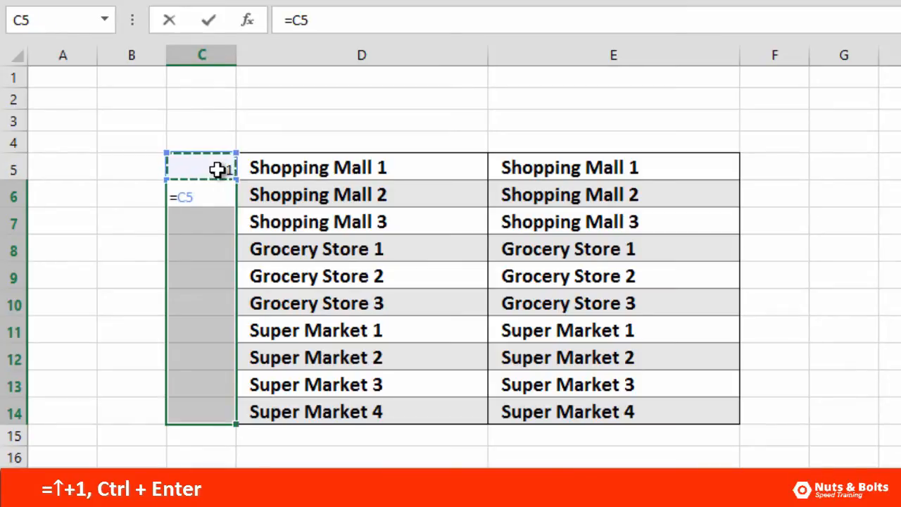
{"action": "type", "text": "+1"}
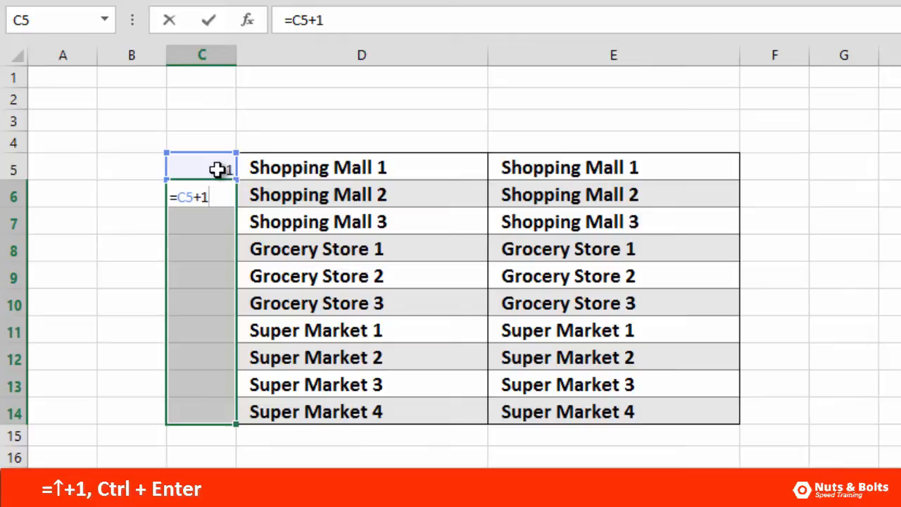
{"action": "key", "text": "Ctrl+Enter"}
{"action": "type", "text": "=C5"}
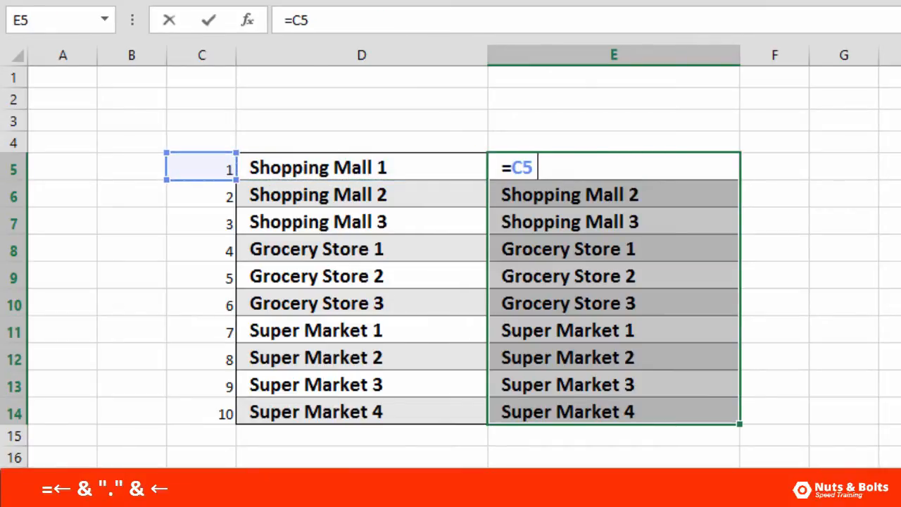
Step: Build the formula =C5 & ". " & D5 joining each number, a period and space, and its location
{"action": "type", "text": "&"}
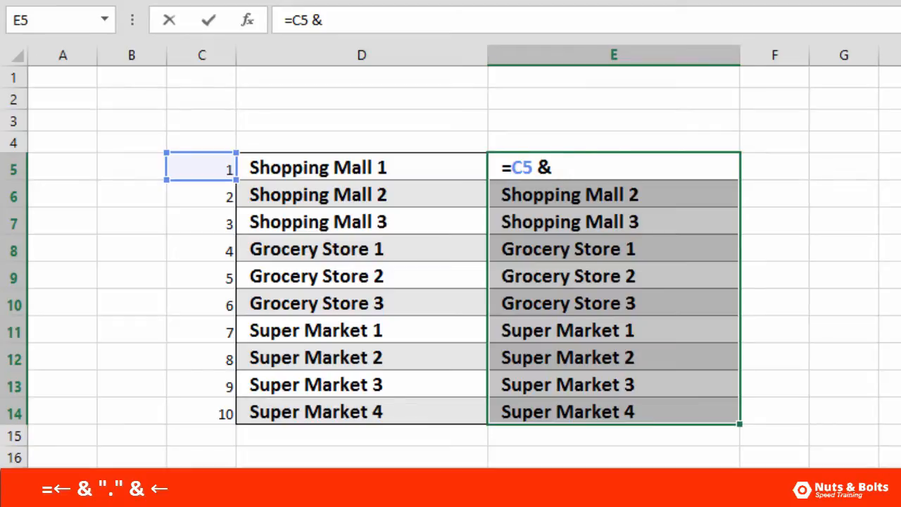
{"action": "type", "text": "\"."}
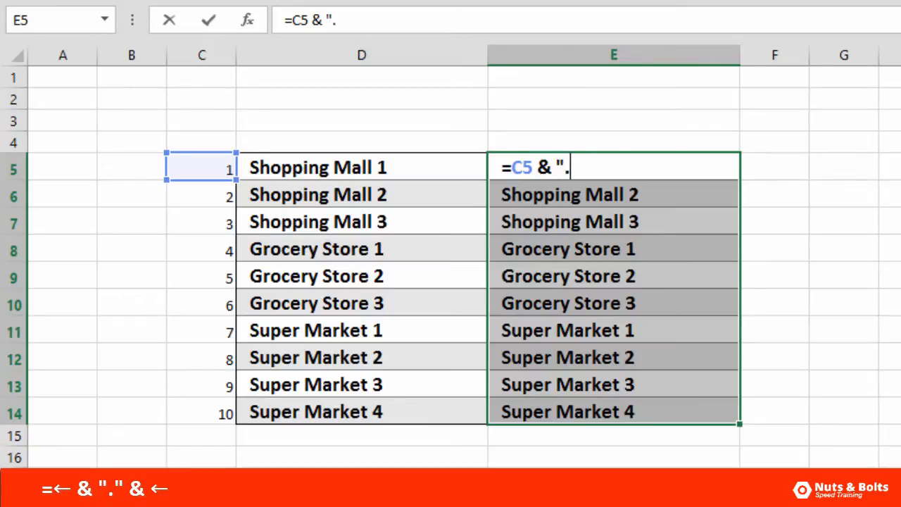
{"action": "type", "text": "\""}
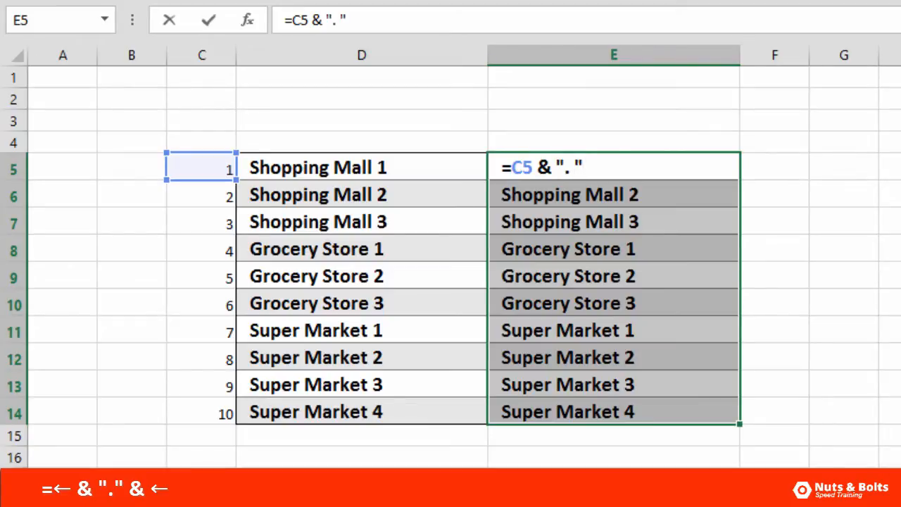
{"action": "type", "text": "&"}
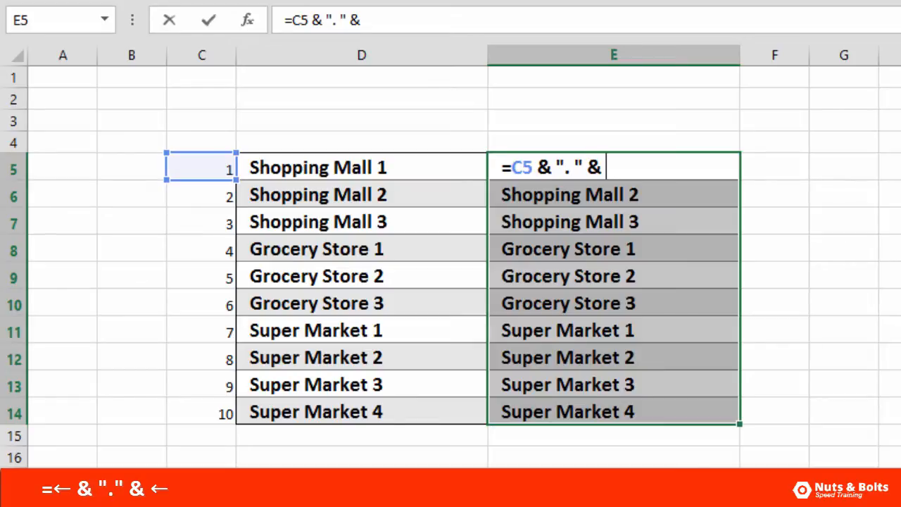
{"action": "left_click", "coordinate": [360, 168]}
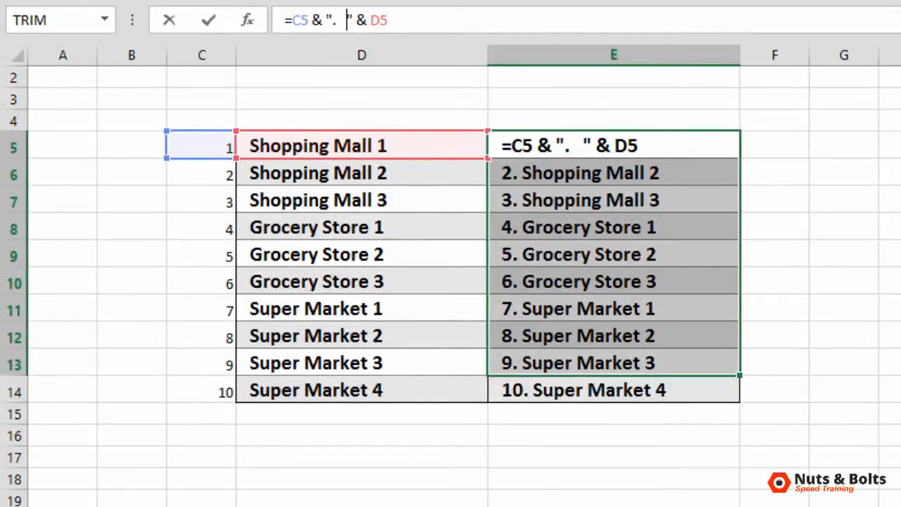
Step: Fill E5:E14 so every row reads its numbered location, "1. Shopping Mall 1" to "10. Super Market 4"
{"action": "key", "text": "Enter"}
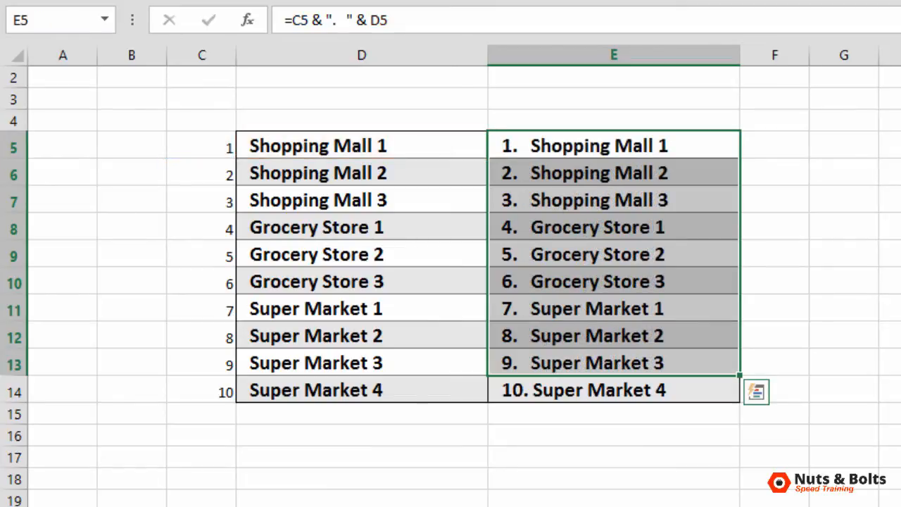